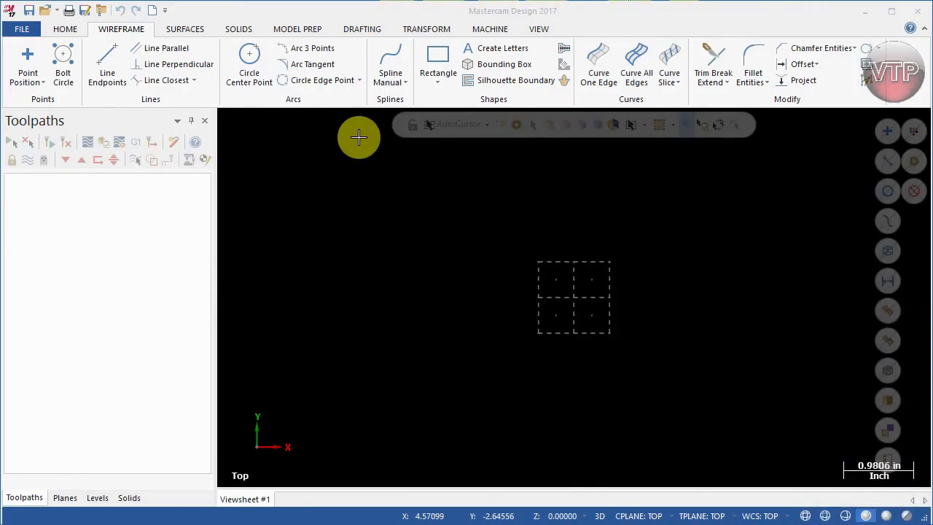
{"action": "mouse_move", "coordinate": [454, 32]}
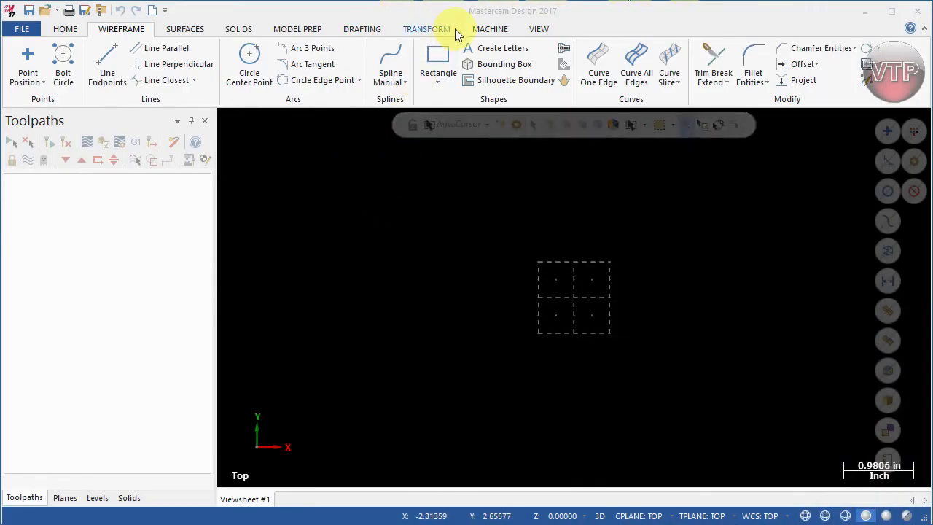
- Create a lathe machine group by choosing Lathe as the machine type
{"action": "left_click", "coordinate": [490, 30]}
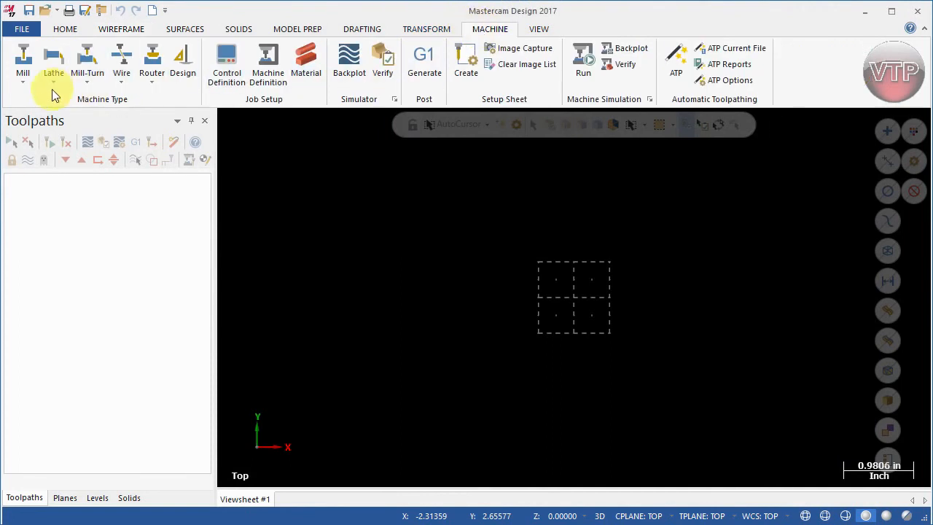
{"action": "left_click", "coordinate": [52, 61]}
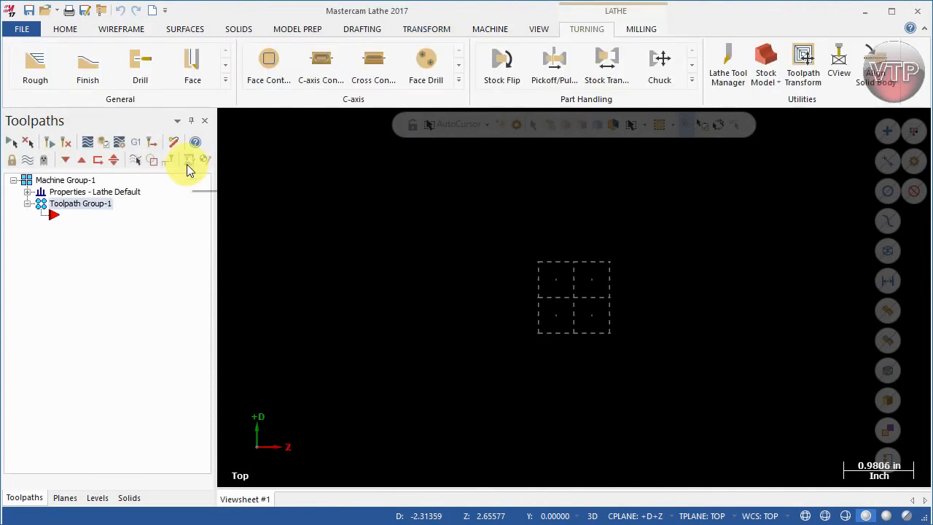
{"action": "mouse_move", "coordinate": [70, 497]}
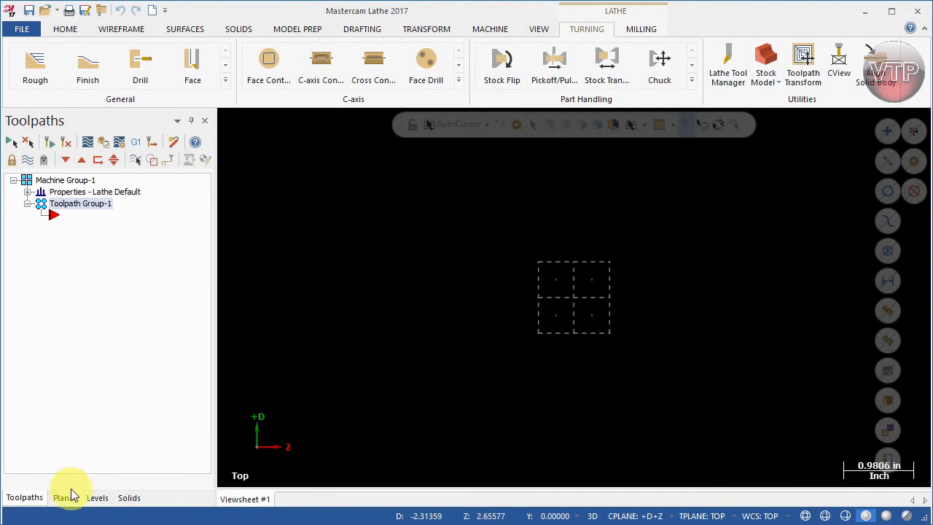
- Make the +D+Z lathe plane the construction, tool and WCS plane
{"action": "left_click", "coordinate": [65, 497]}
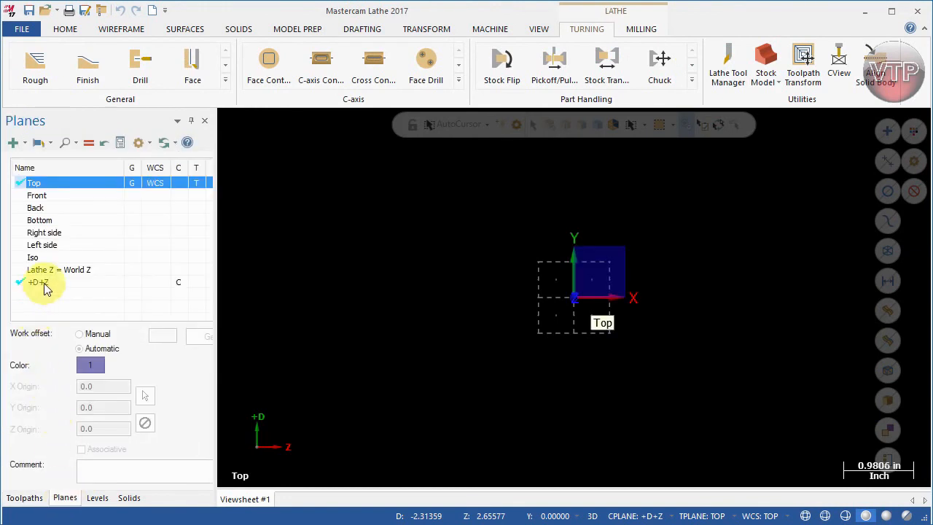
{"action": "left_click", "coordinate": [38, 282]}
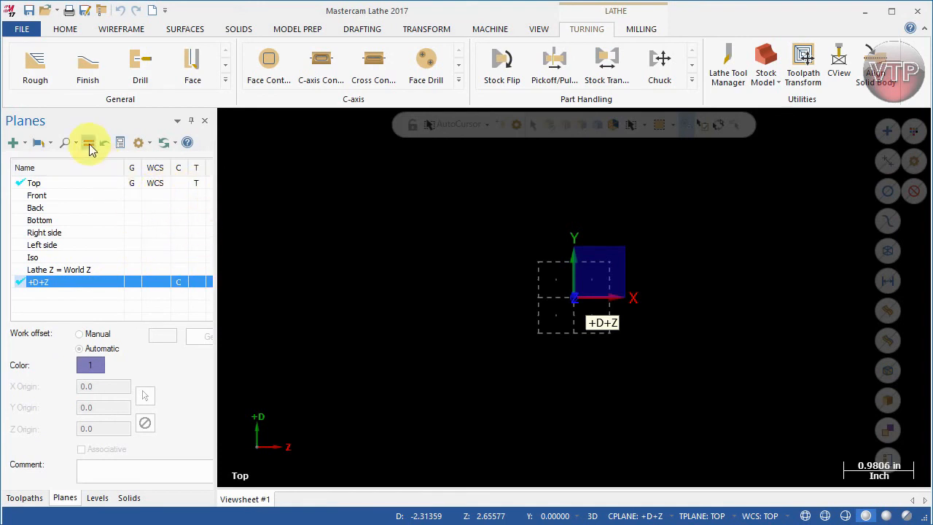
{"action": "left_click", "coordinate": [89, 142]}
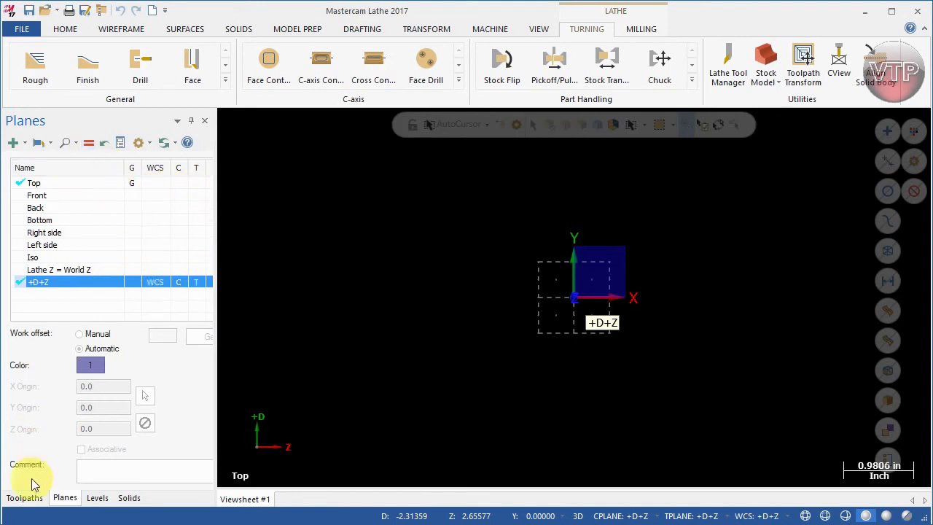
{"action": "left_click", "coordinate": [23, 497]}
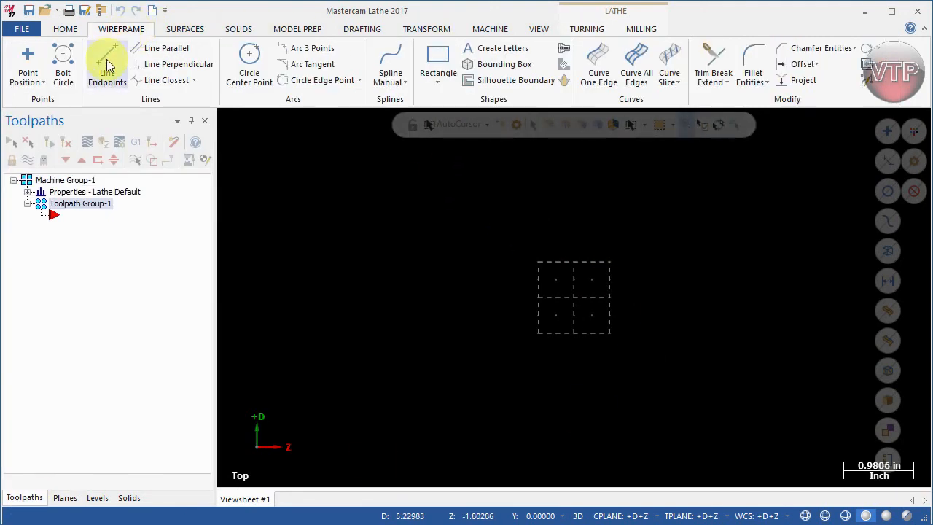
- Draw the stepped profile with Line Endpoints, starting with the 4.5 left edge, upper horizontal and downward step
{"action": "left_click", "coordinate": [106, 65]}
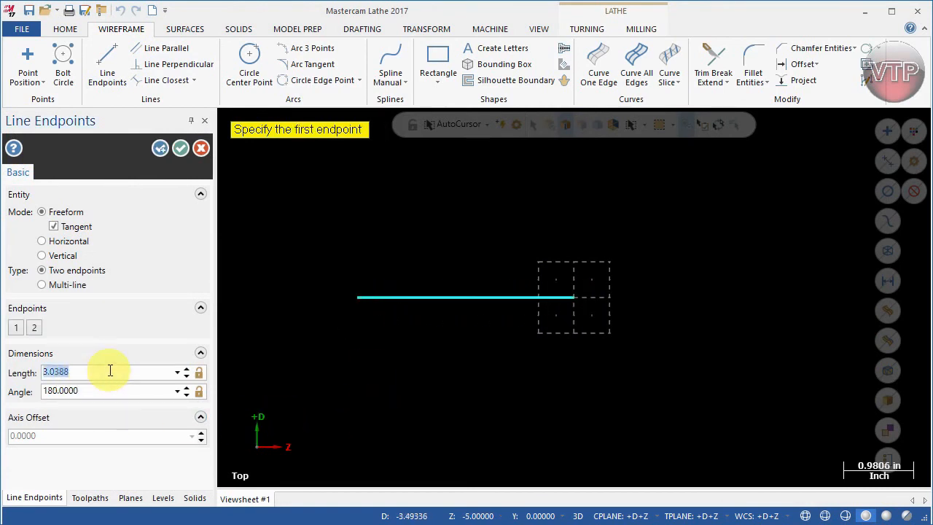
{"action": "type", "text": "4.5000"}
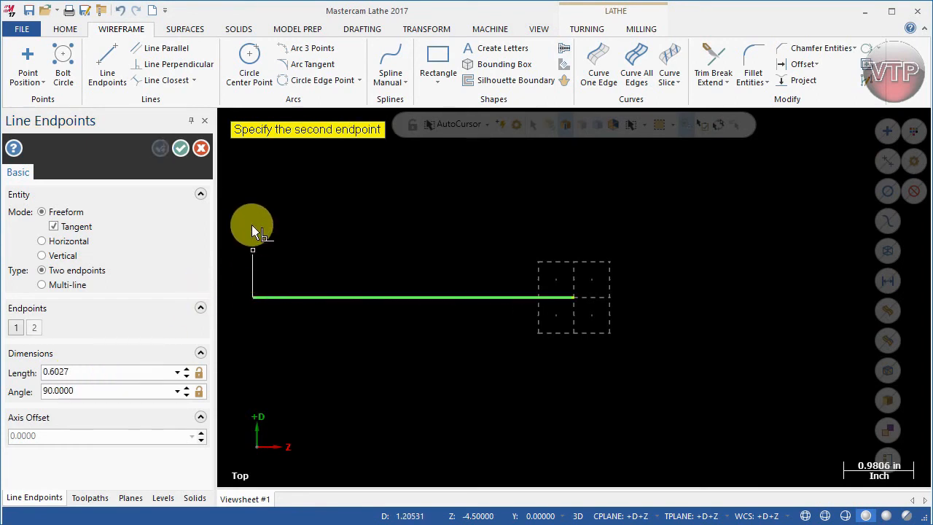
{"action": "left_click", "coordinate": [253, 190]}
{"action": "type", "text": "1.2500"}
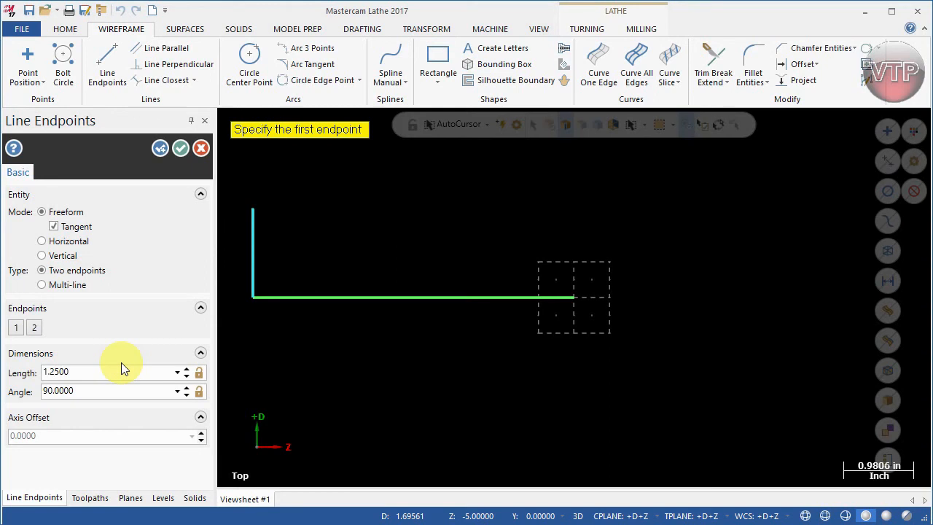
{"action": "mouse_move", "coordinate": [235, 225]}
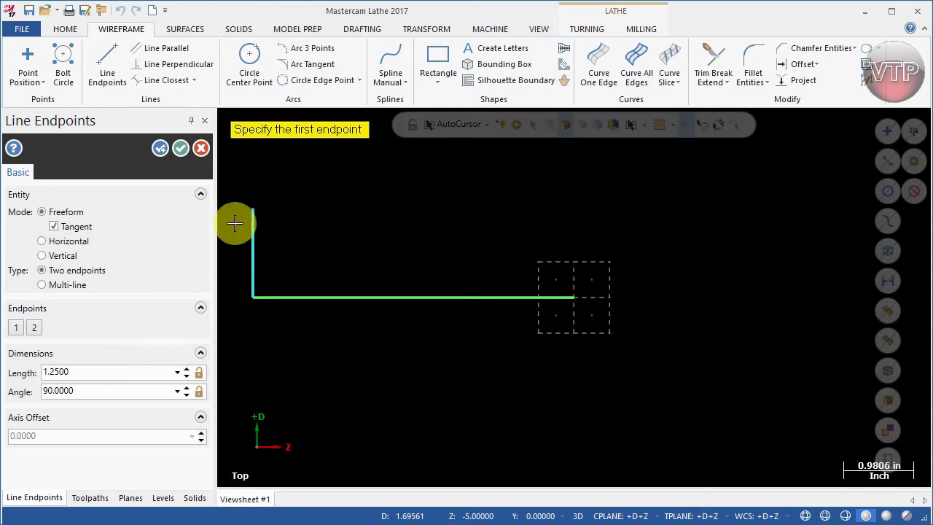
{"action": "left_click", "coordinate": [235, 223]}
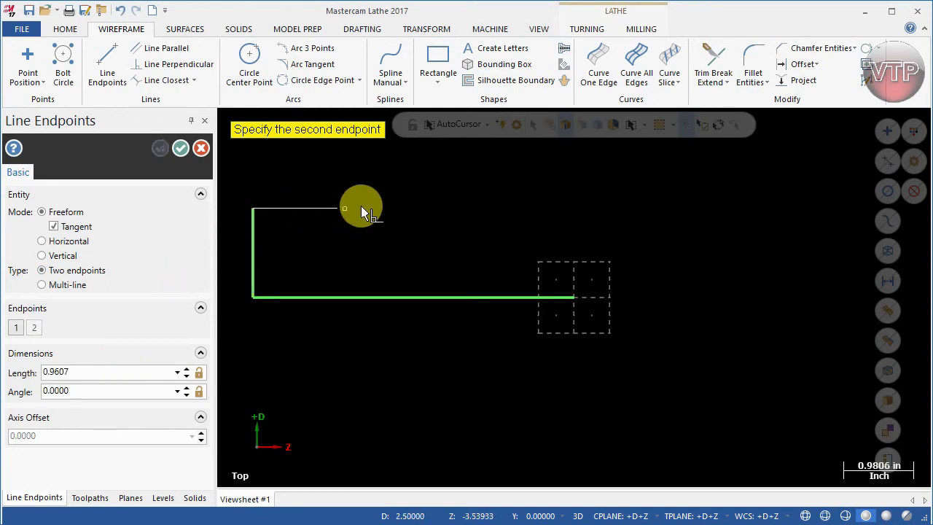
{"action": "left_click", "coordinate": [361, 210]}
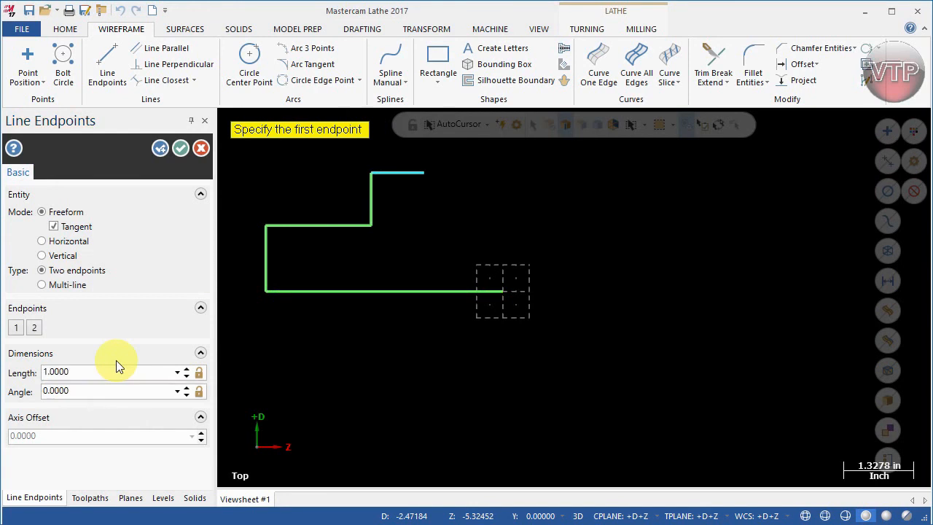
{"action": "left_click", "coordinate": [419, 172]}
{"action": "type", "text": "0.6000"}
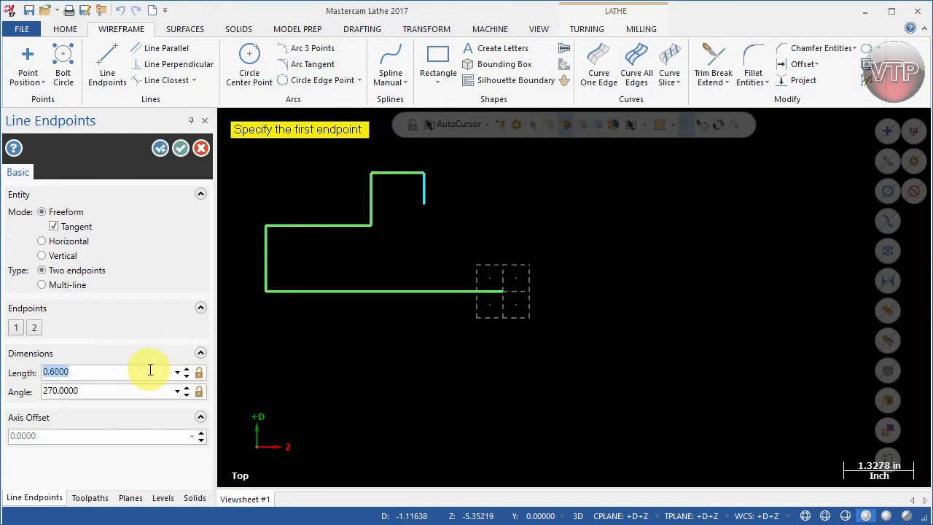
{"action": "left_click", "coordinate": [426, 198]}
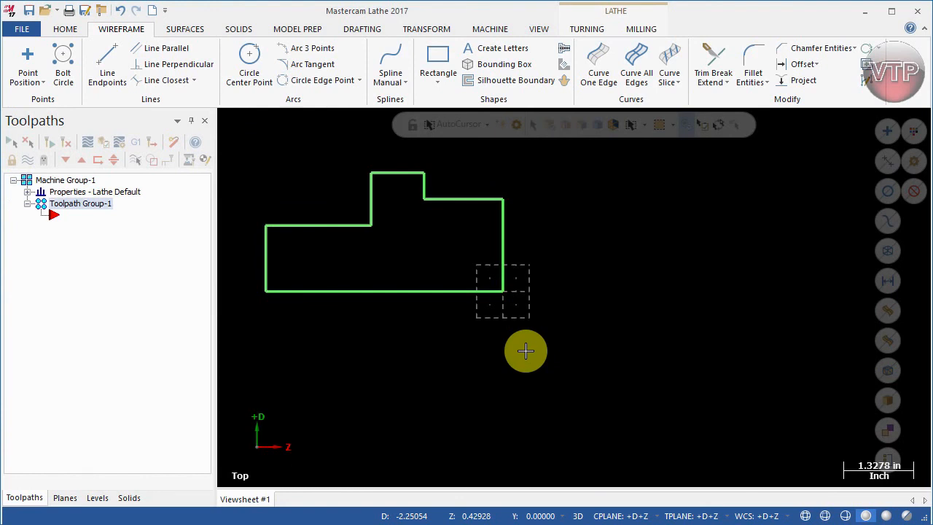
- Show the Levels list with level 1 holding the eight profile entities
{"action": "left_click", "coordinate": [96, 497]}
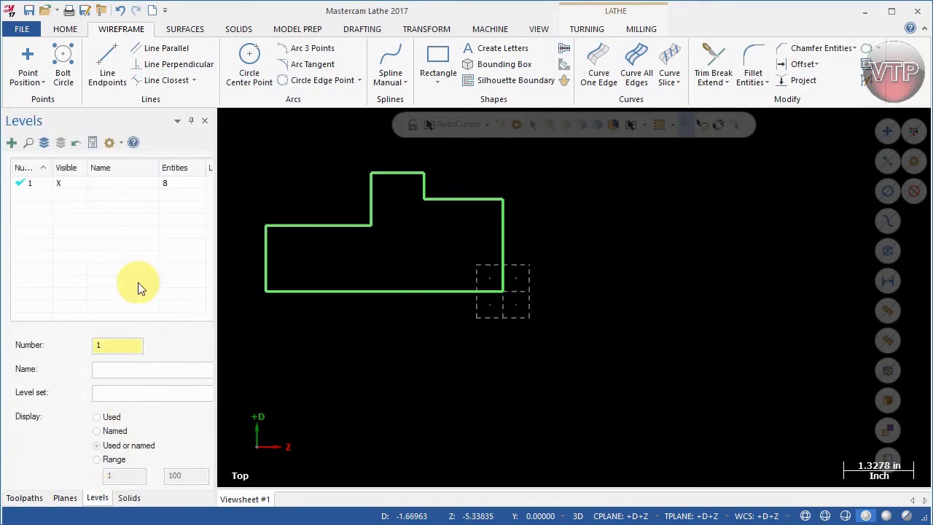
{"action": "mouse_move", "coordinate": [102, 232]}
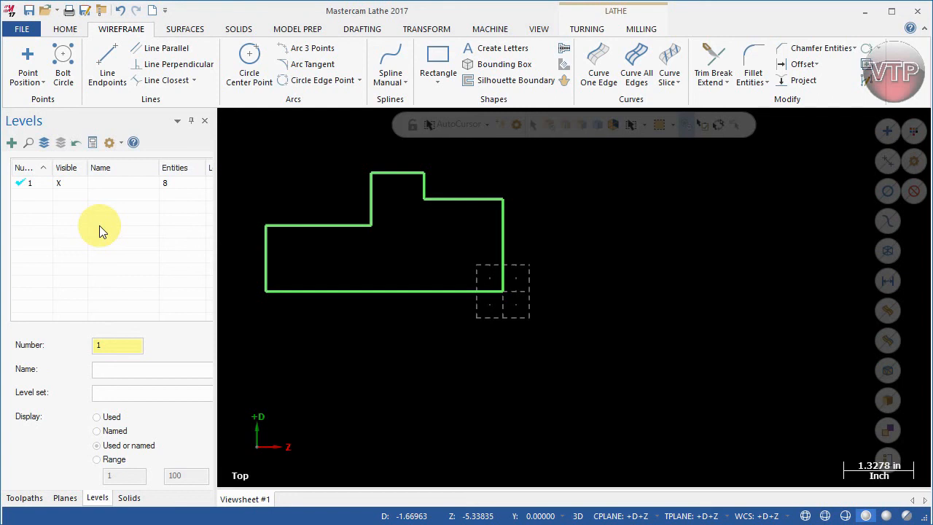
{"action": "mouse_move", "coordinate": [102, 290]}
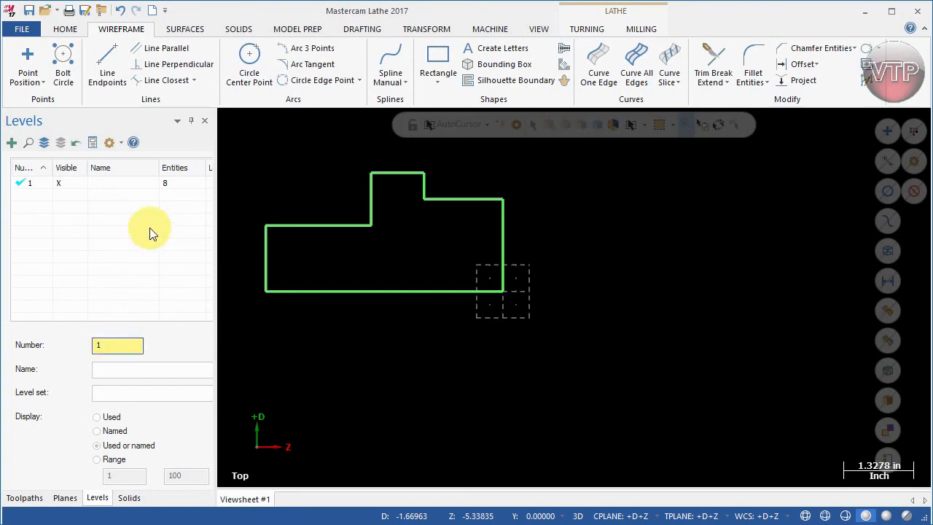
{"action": "mouse_move", "coordinate": [181, 193]}
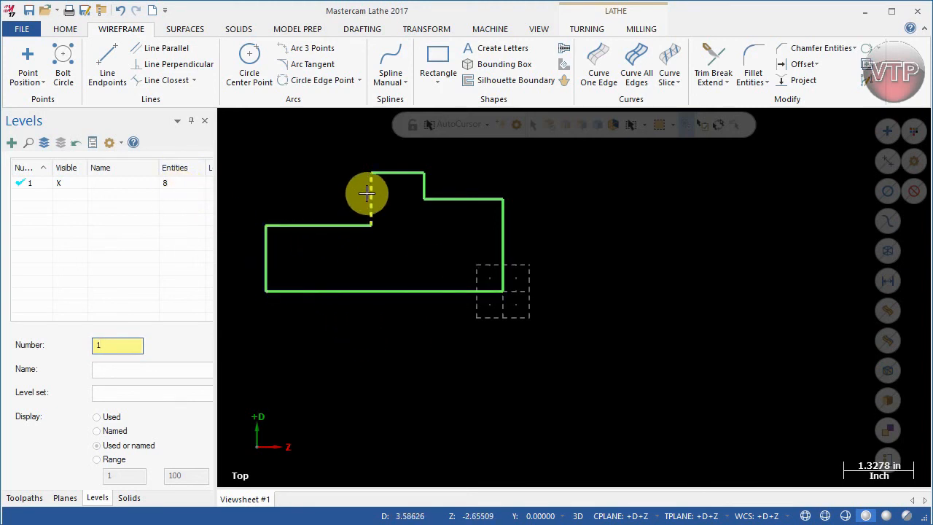
{"action": "mouse_move", "coordinate": [551, 355]}
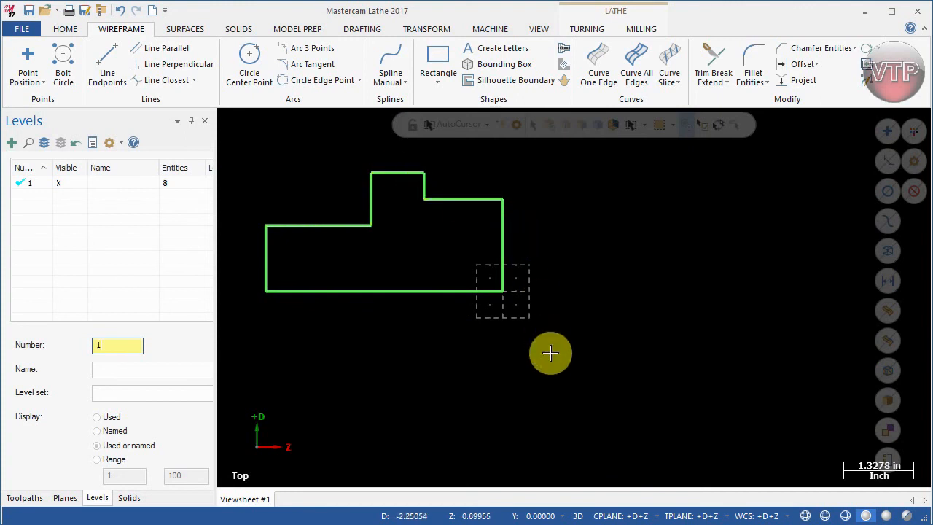
{"action": "mouse_move", "coordinate": [183, 304]}
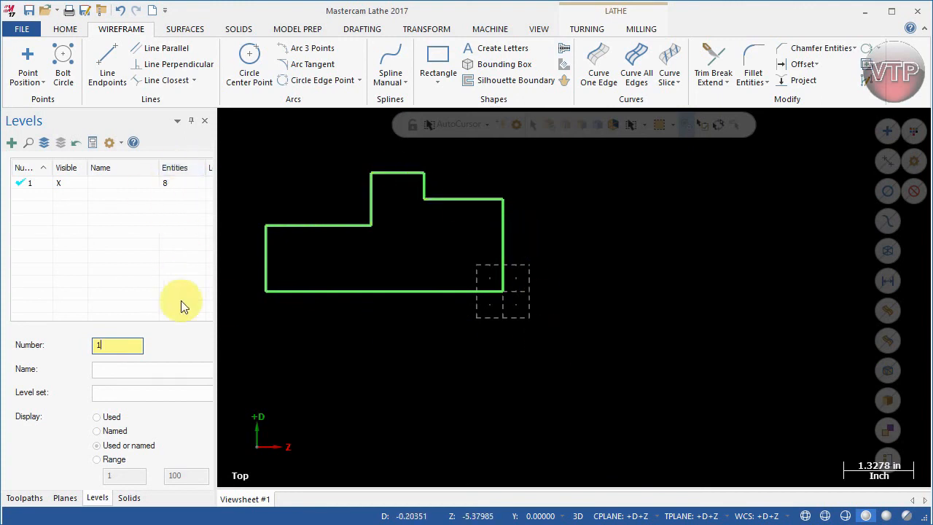
{"action": "mouse_move", "coordinate": [108, 245]}
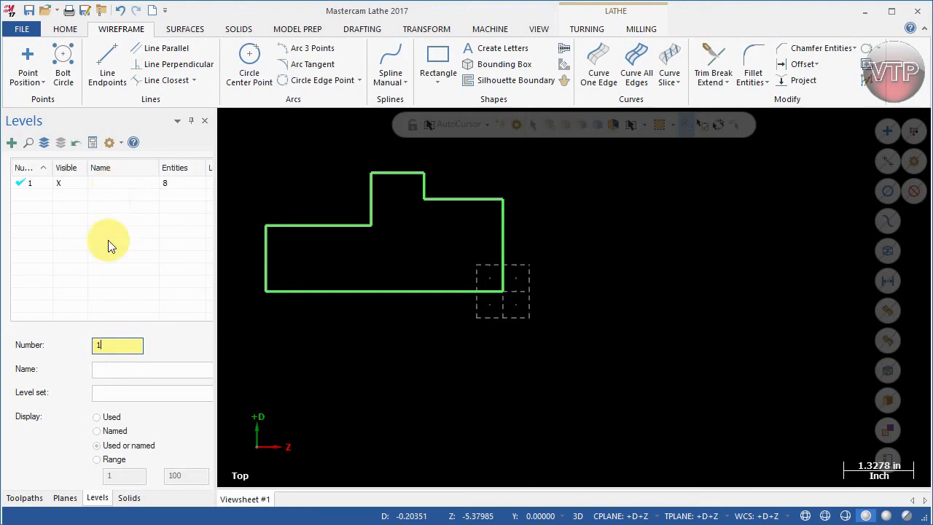
{"action": "mouse_move", "coordinate": [284, 350]}
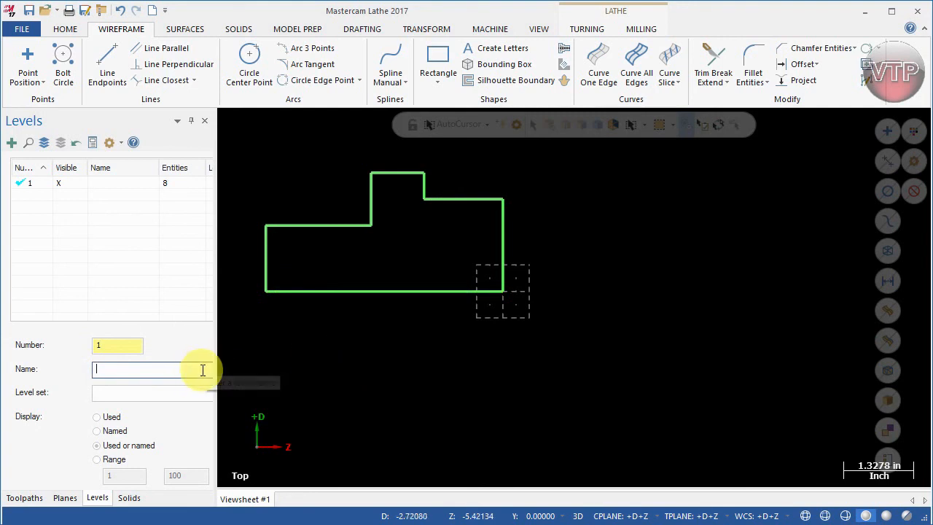
- Name level 1 FRONT GEOMETRY and return to the toolpath list
{"action": "type", "text": "FRONT GEOMET"}
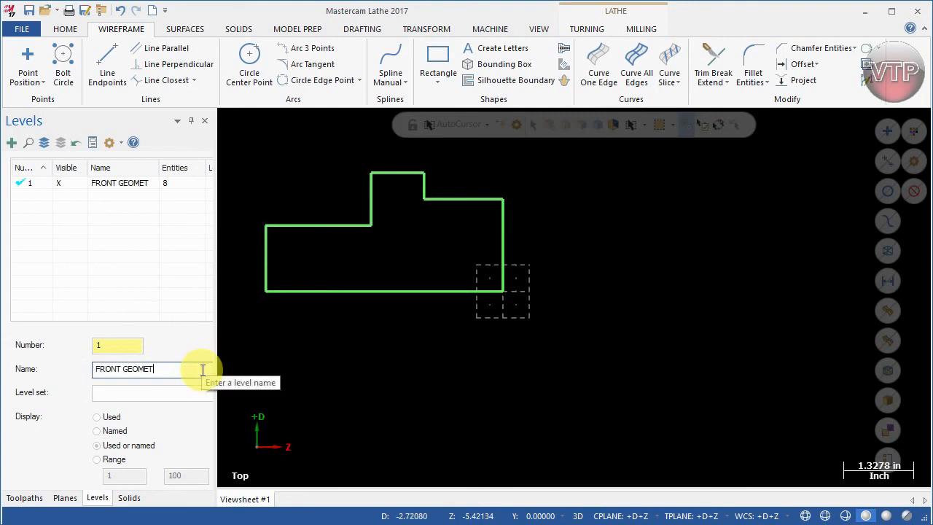
{"action": "type", "text": "RY"}
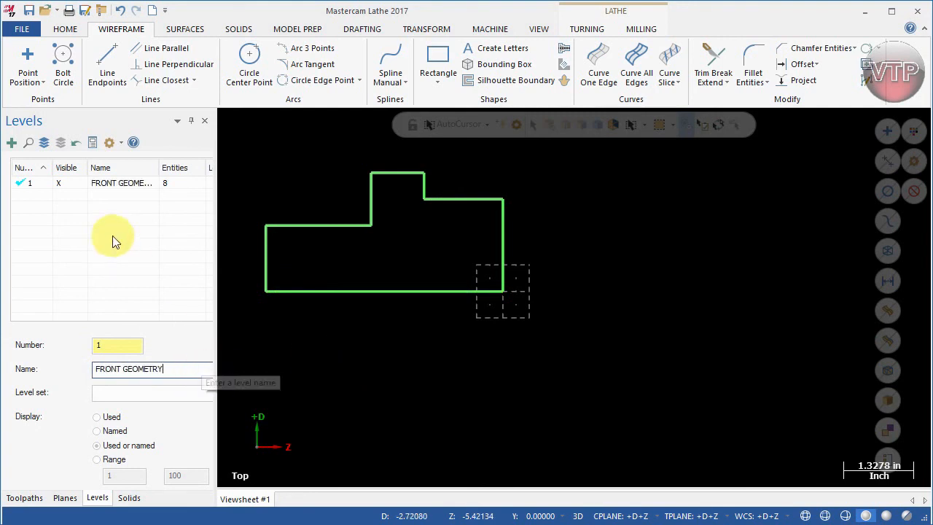
{"action": "mouse_move", "coordinate": [85, 213]}
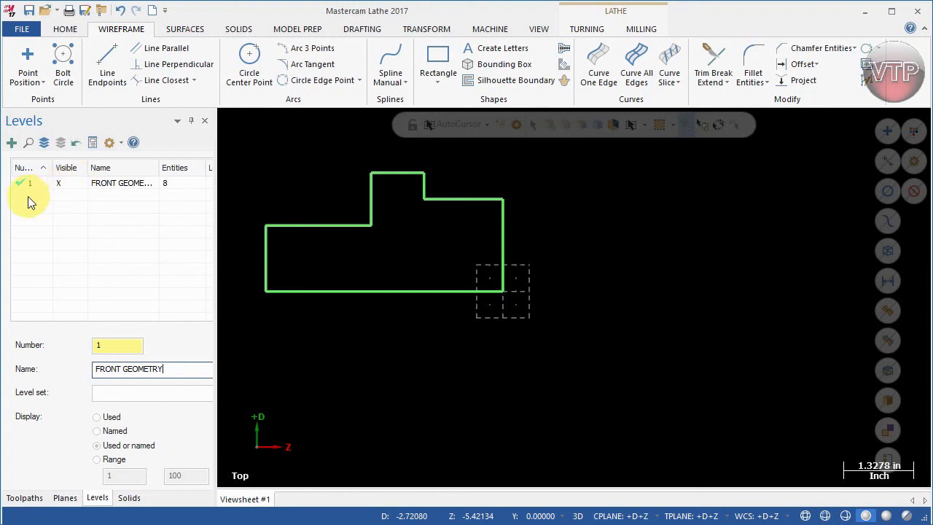
{"action": "mouse_move", "coordinate": [61, 283]}
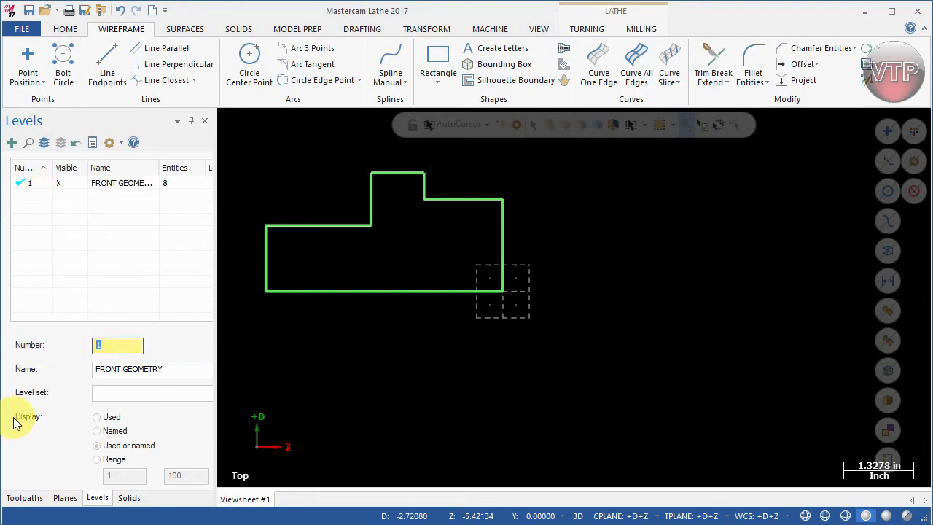
{"action": "mouse_move", "coordinate": [111, 294]}
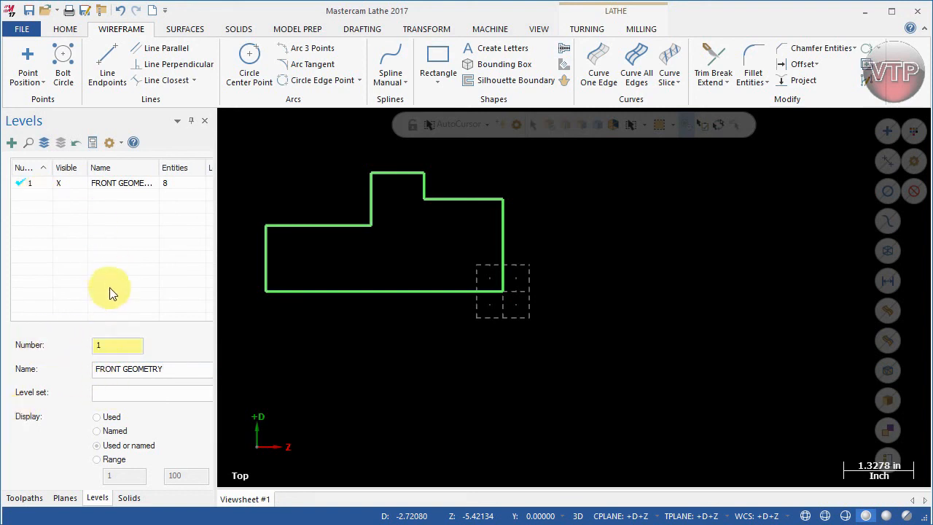
{"action": "left_click", "coordinate": [23, 497]}
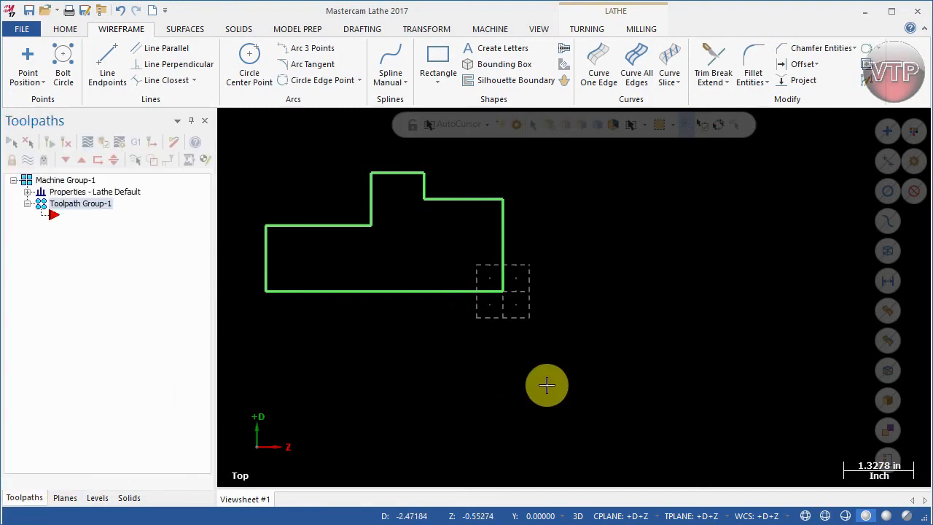
{"action": "mouse_move", "coordinate": [561, 385]}
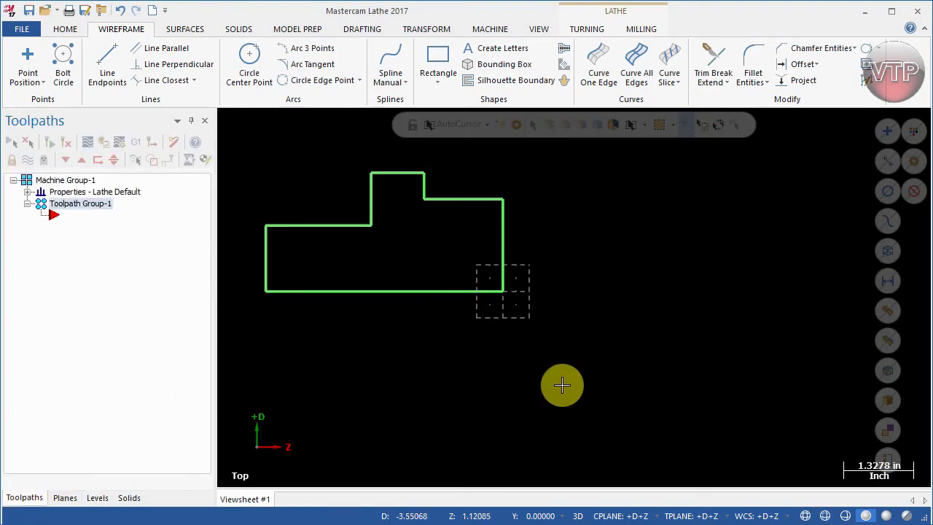